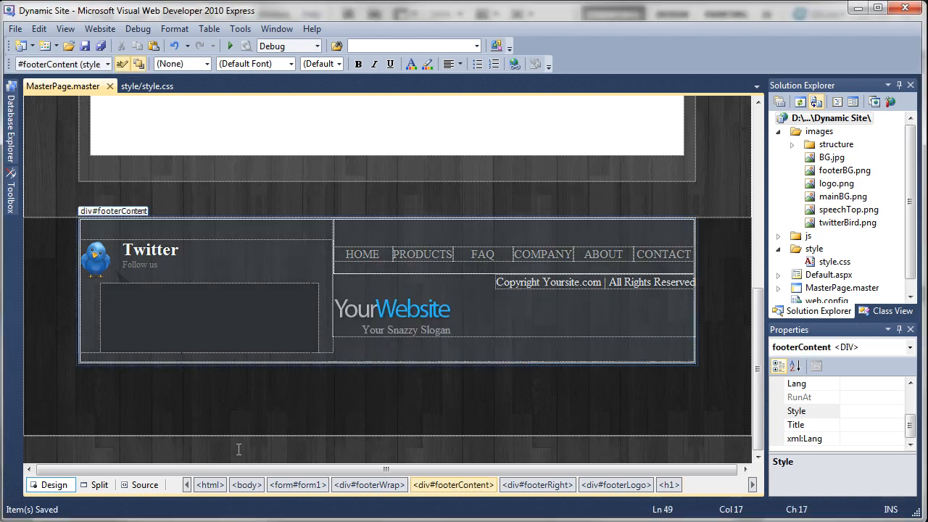
Show the master page markup and select the footerLogo div tag in the footer.
click(144, 484)
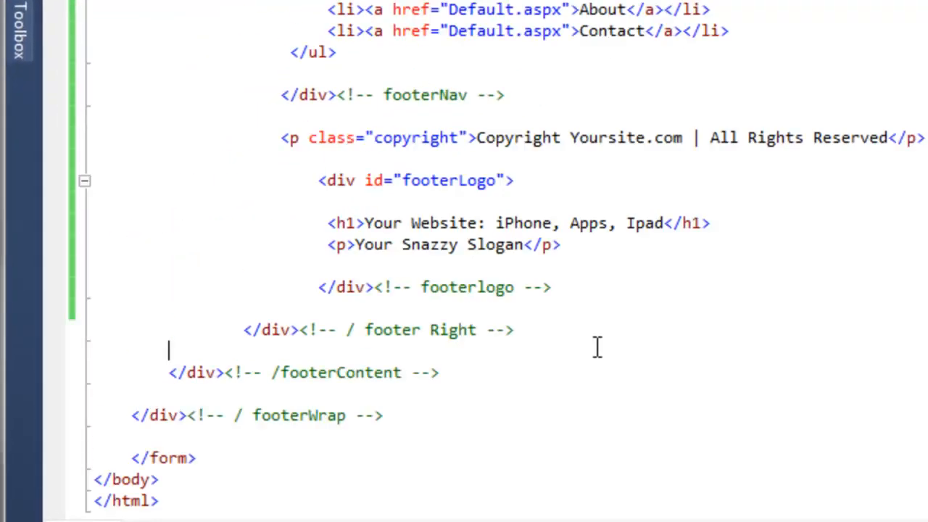
mouse_move(324, 192)
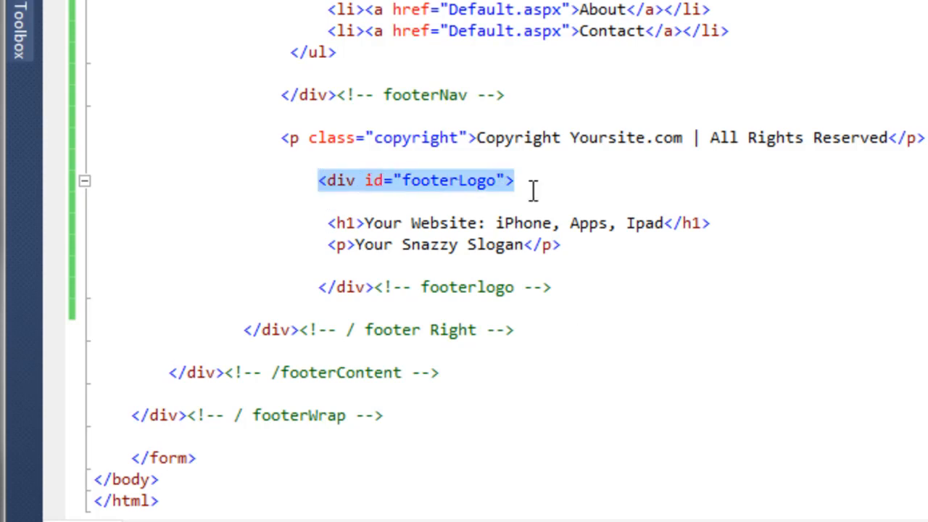
drag(513, 180, 551, 286)
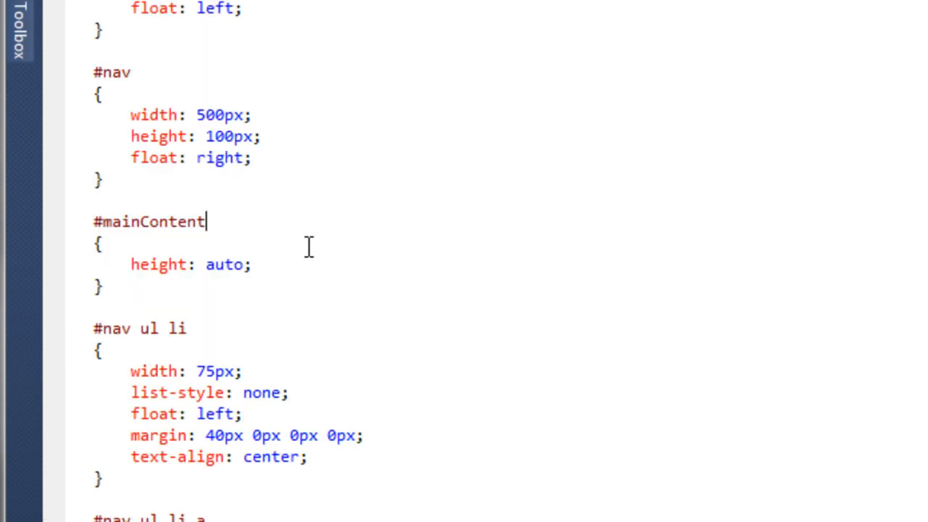
Change the #footerLogo float value from left to right in style.css.
scroll(up, 3)
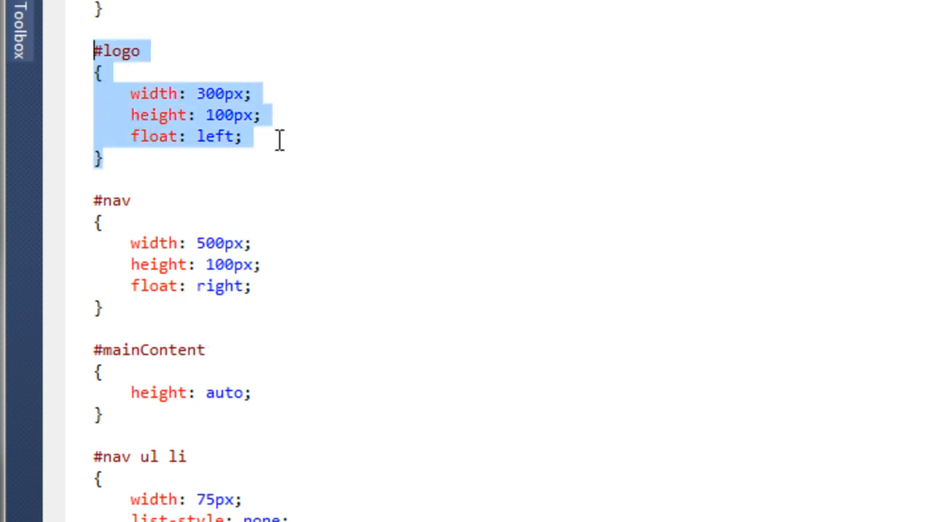
scroll(down, 3)
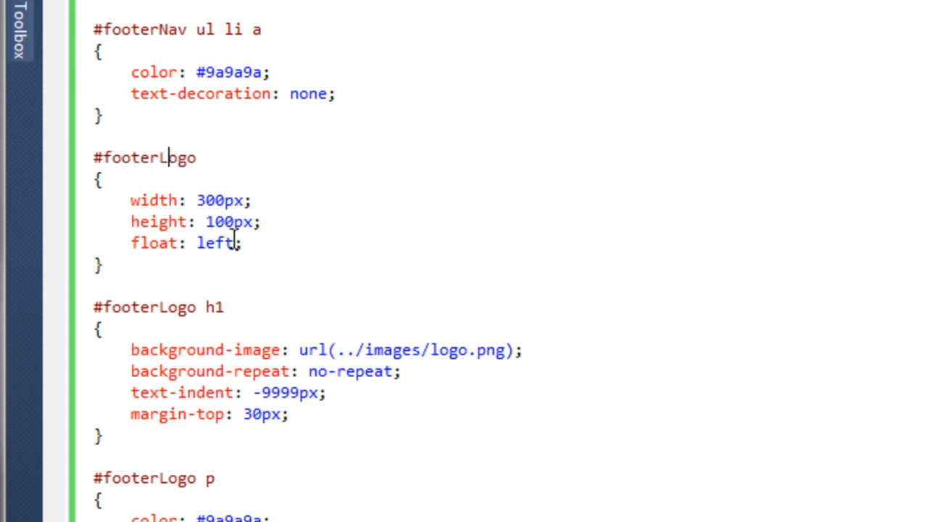
double_click(215, 242)
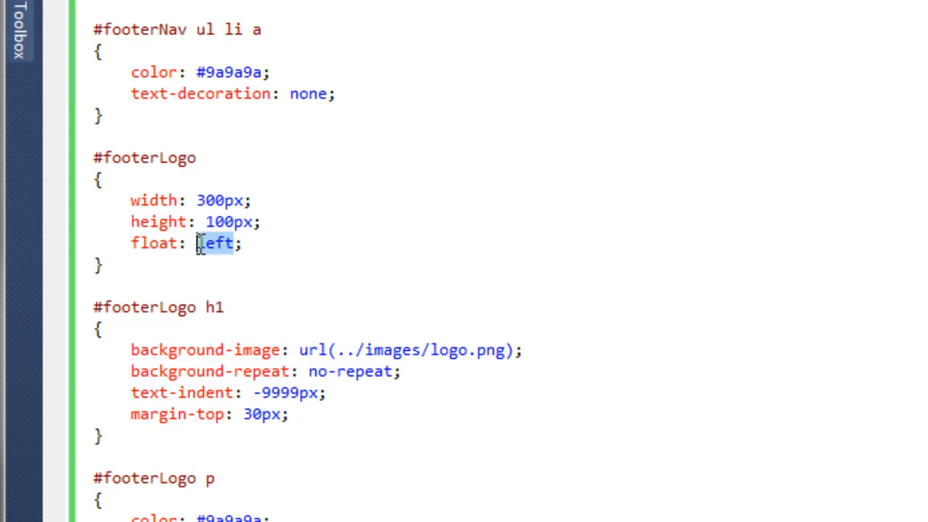
text(right)
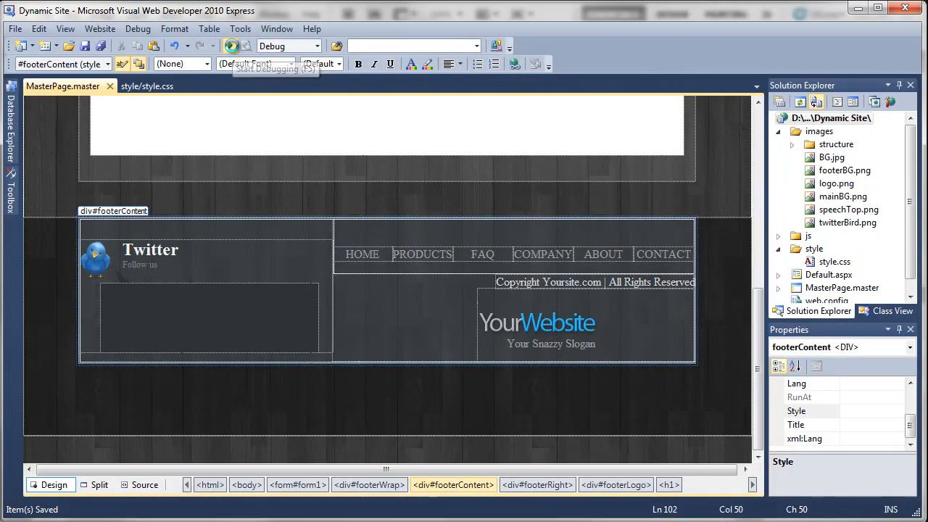
Preview the site in Chrome and scroll down to the footer logo and slogan.
click(231, 45)
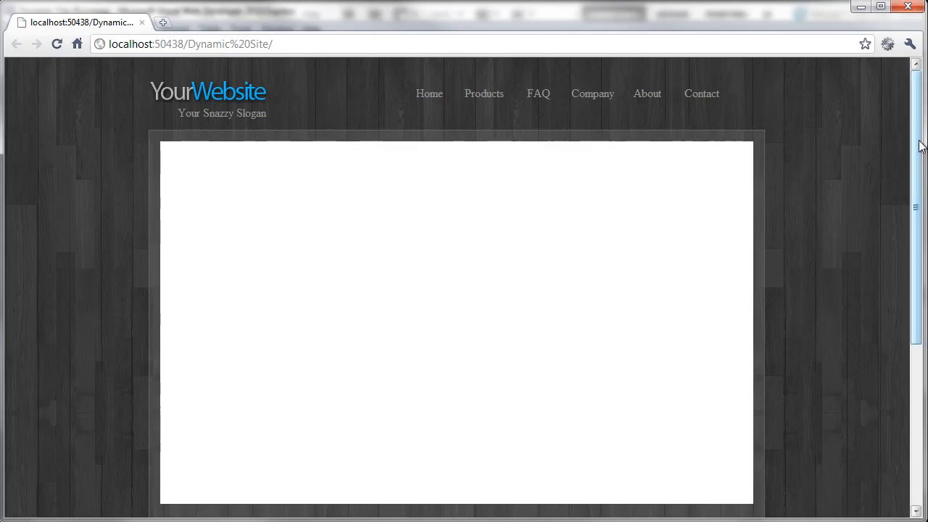
scroll(down, 3)
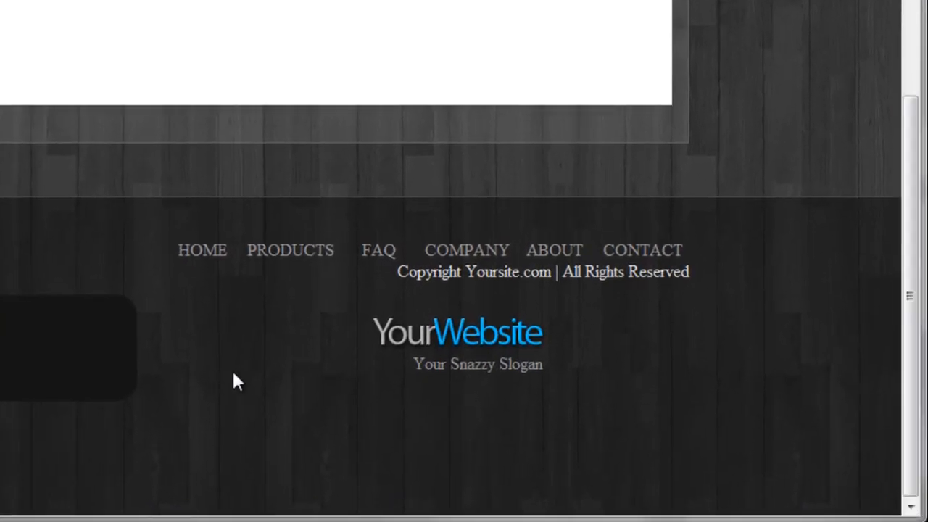
mouse_move(419, 267)
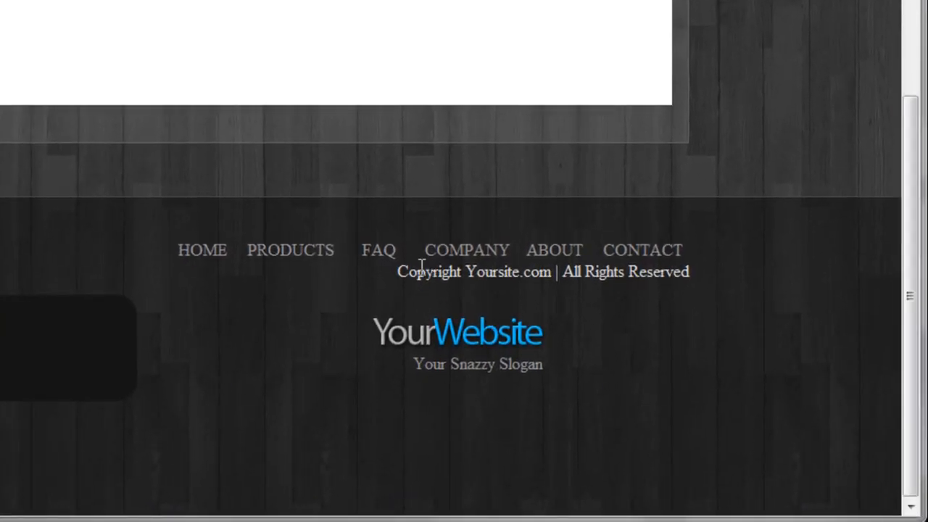
mouse_move(413, 282)
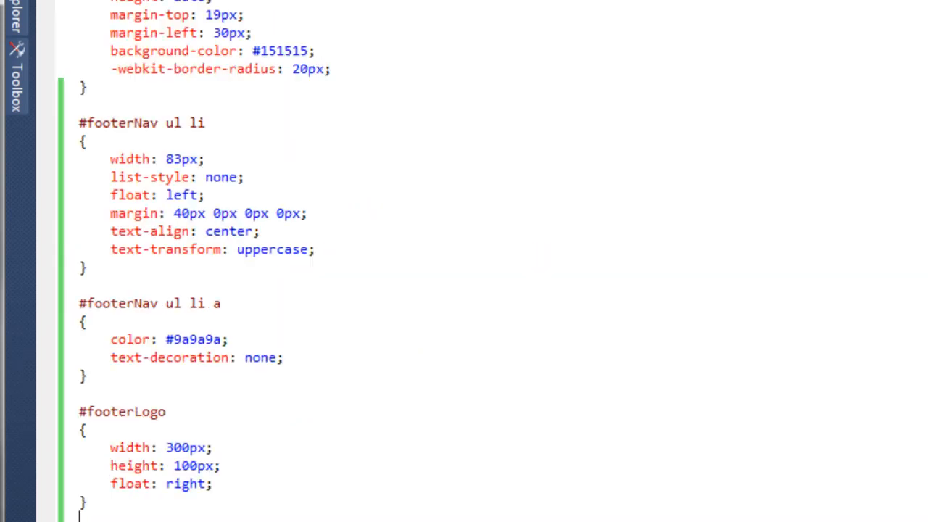
Add margin-top: 20px; below color in the #footerRight p.copyright rule.
scroll(up, 3)
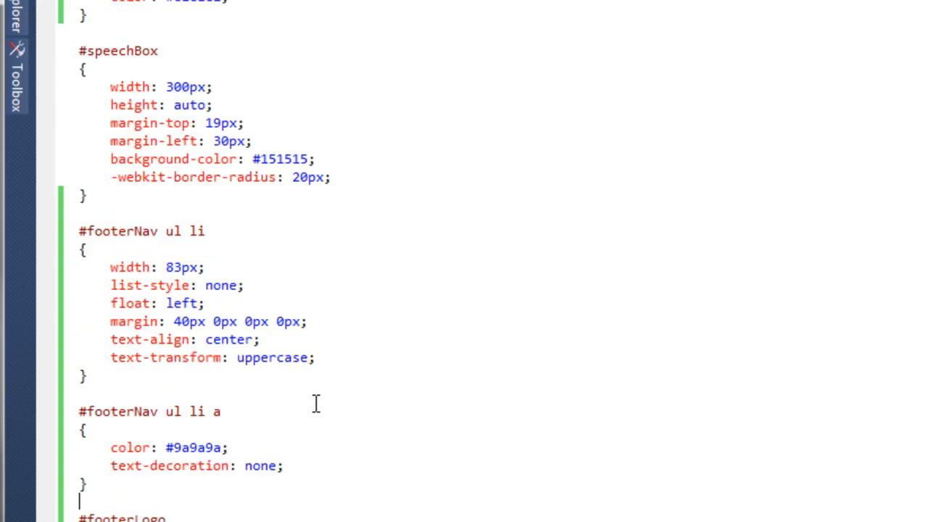
scroll(up, 3)
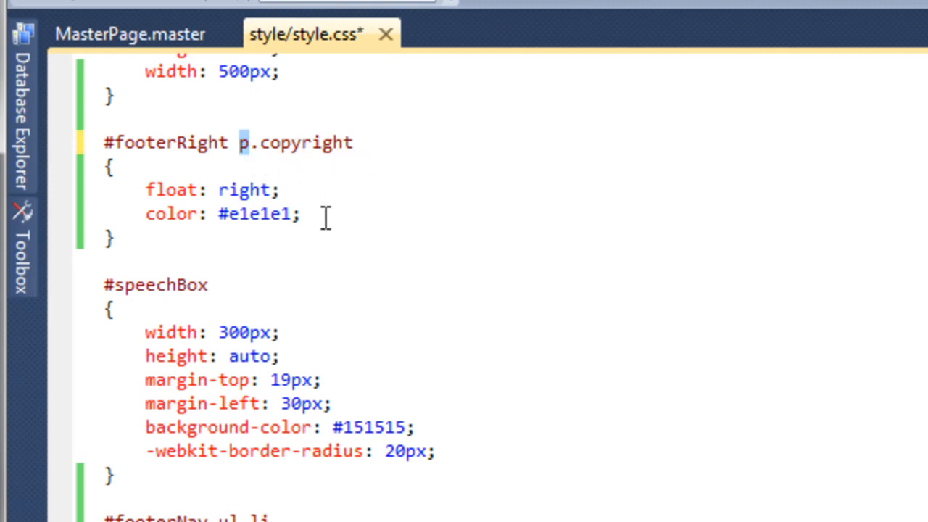
text(ma)
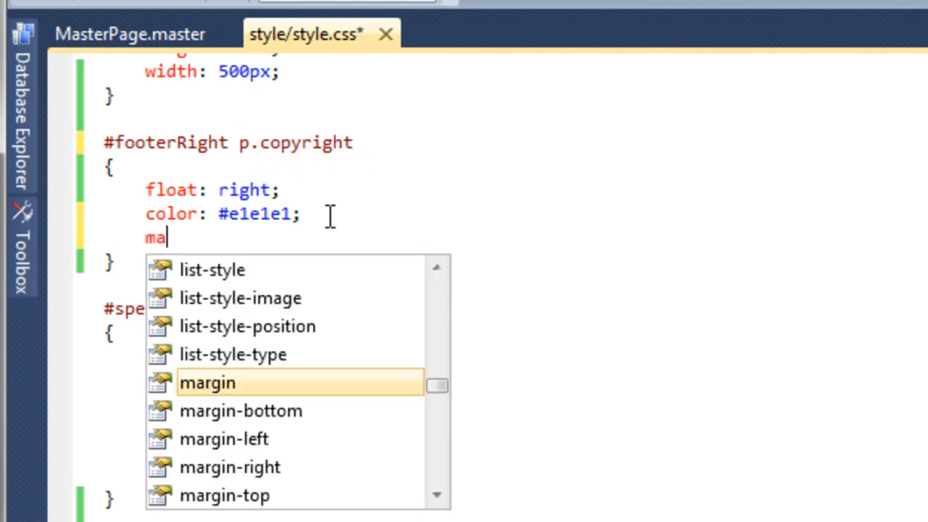
text(rgin-top:)
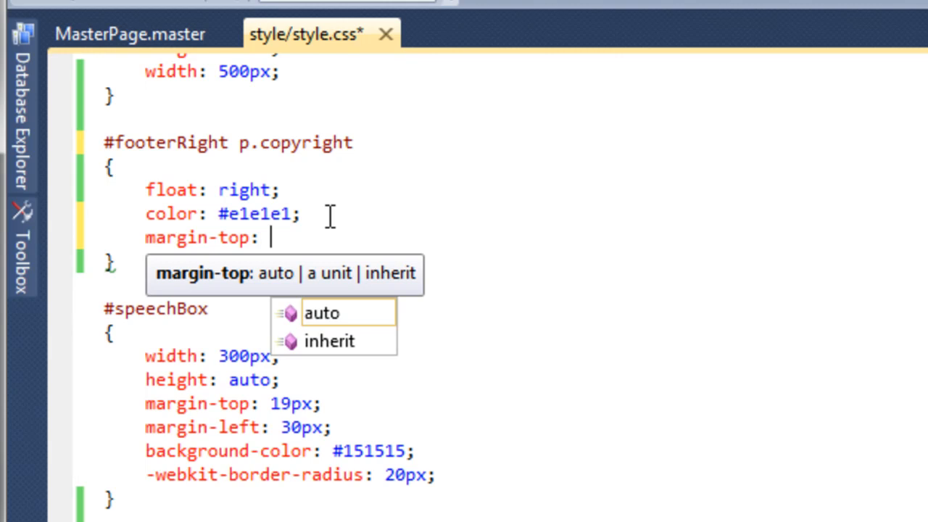
text(20px;)
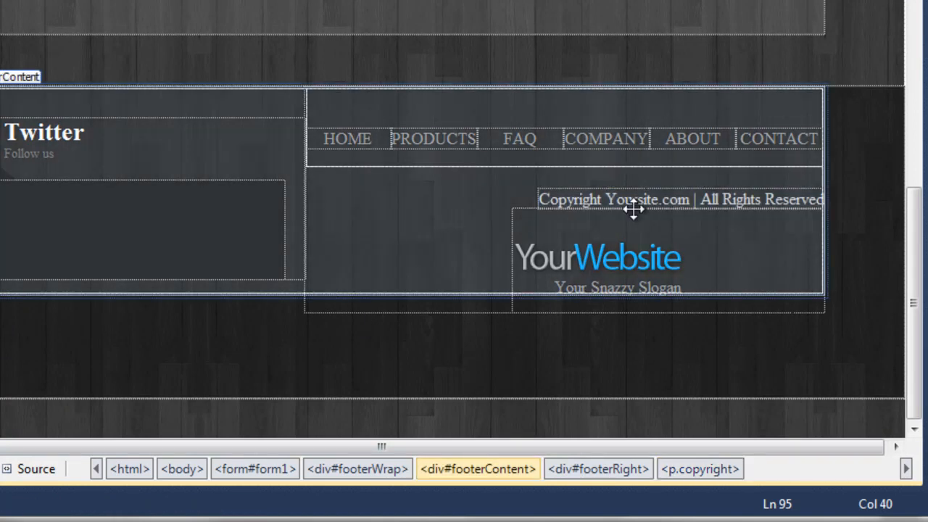
mouse_move(456, 219)
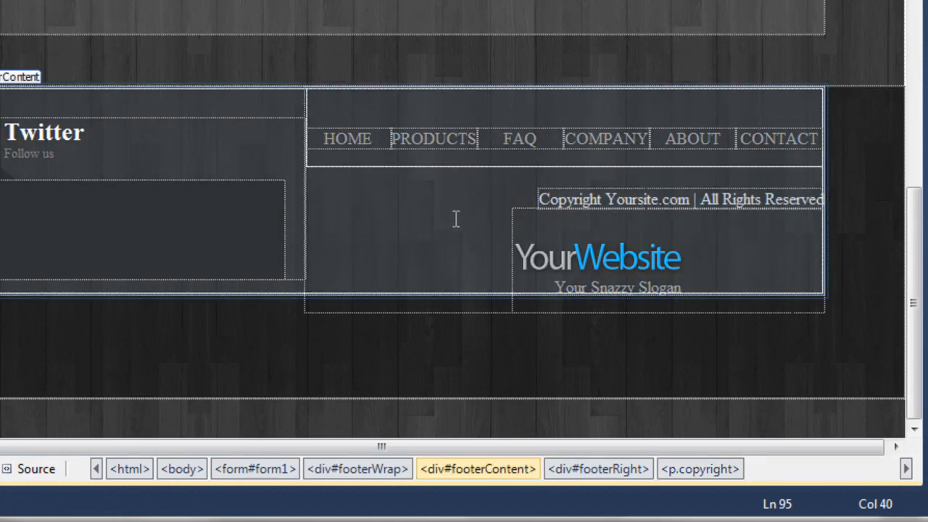
Select the footer's YourWebsite logo heading in the master page design view.
click(598, 258)
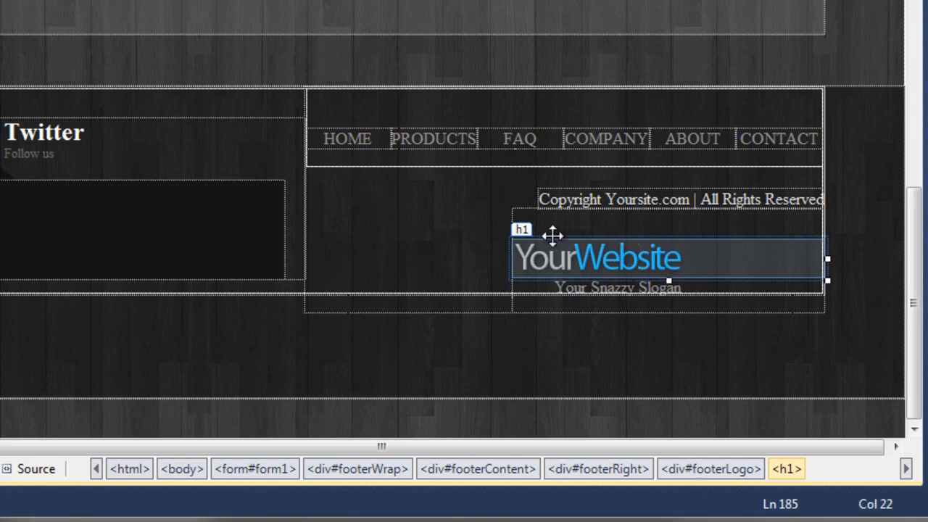
mouse_move(733, 232)
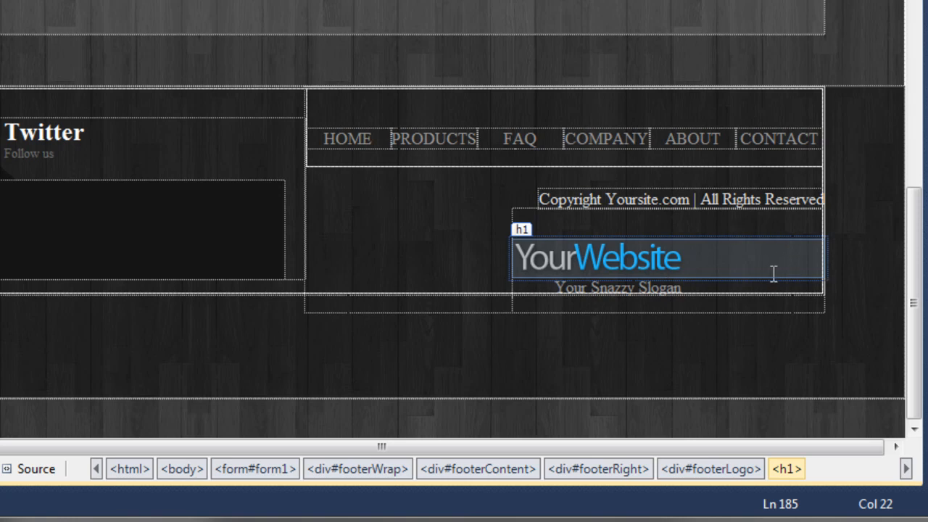
mouse_move(536, 242)
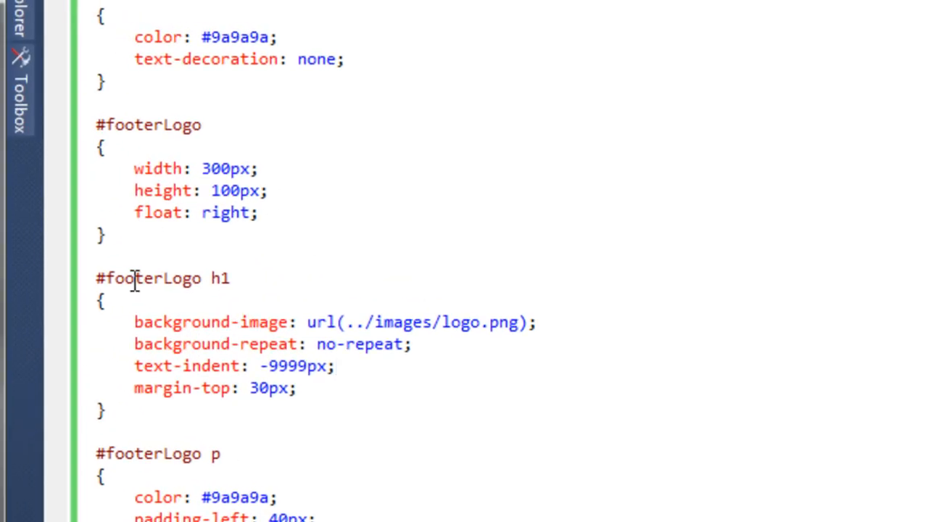
mouse_move(325, 402)
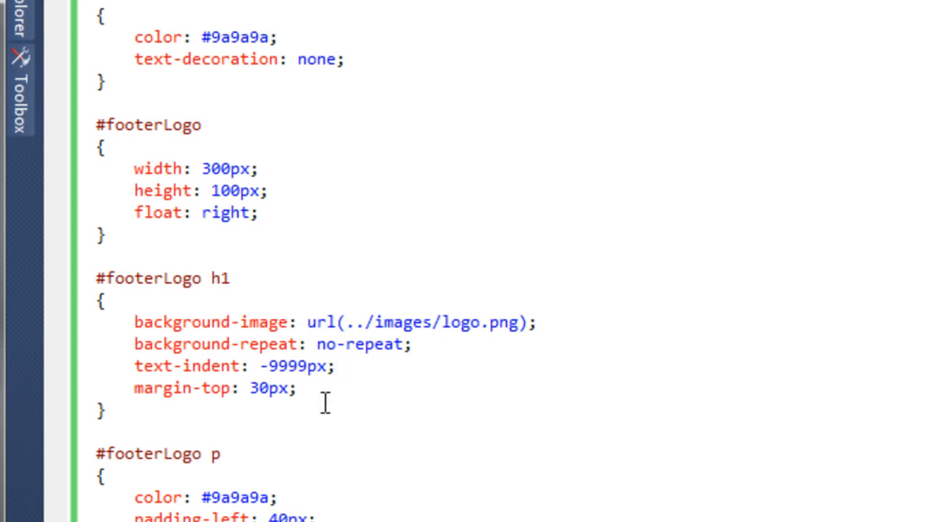
Add width: 168px and float: right to the #footerLogo h1 rule.
key(Return)
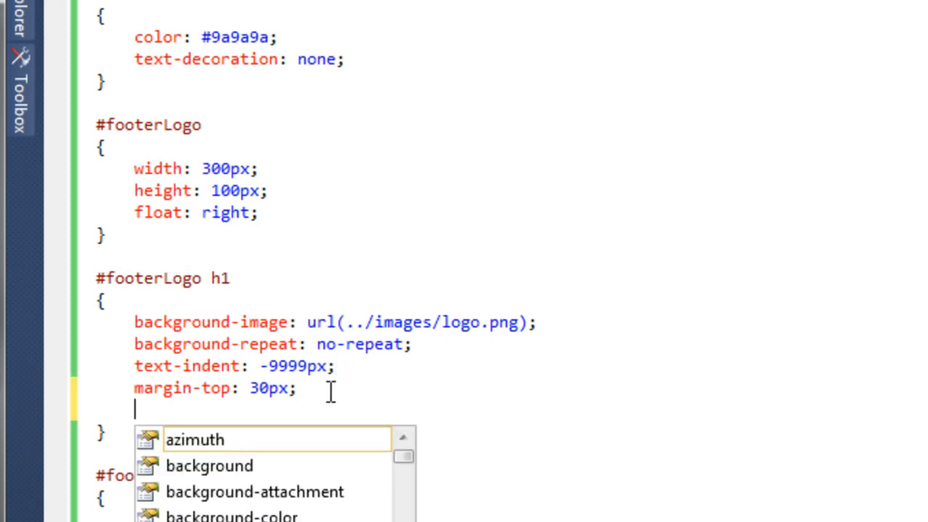
text(width:)
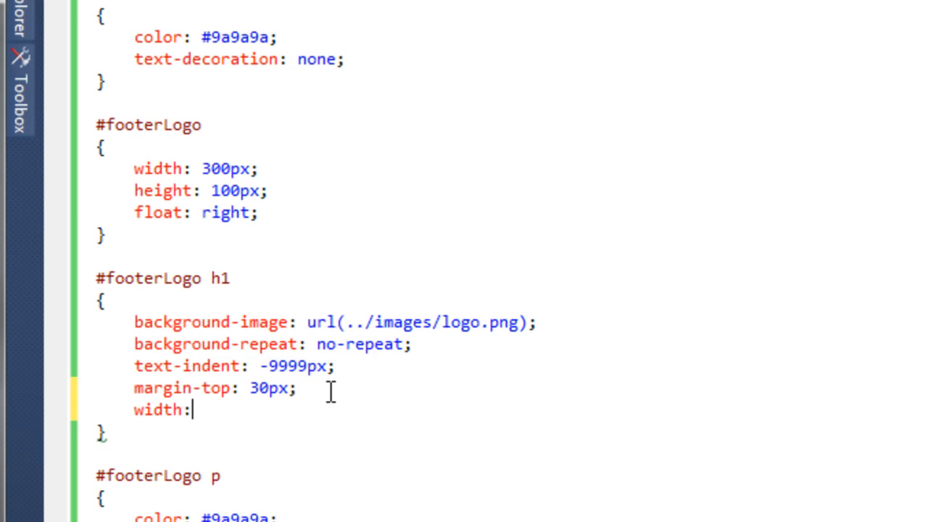
text(168)
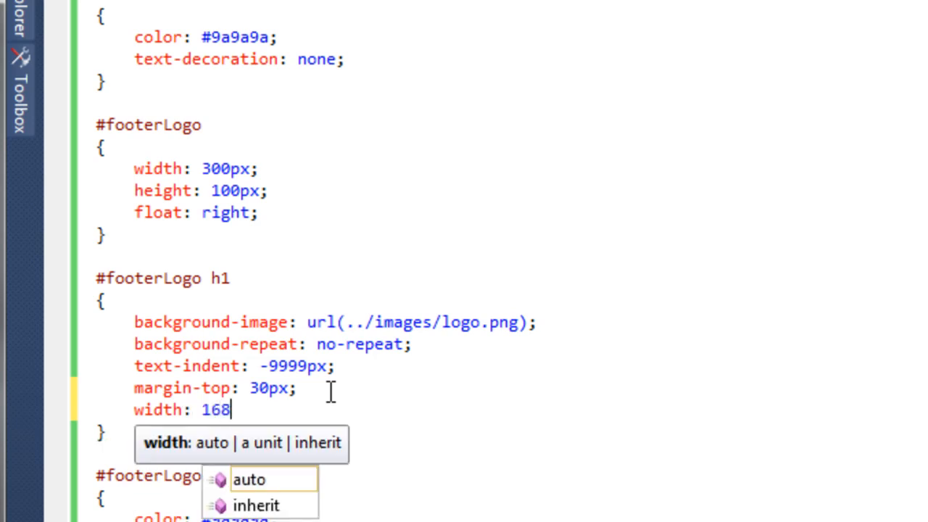
text(px;)
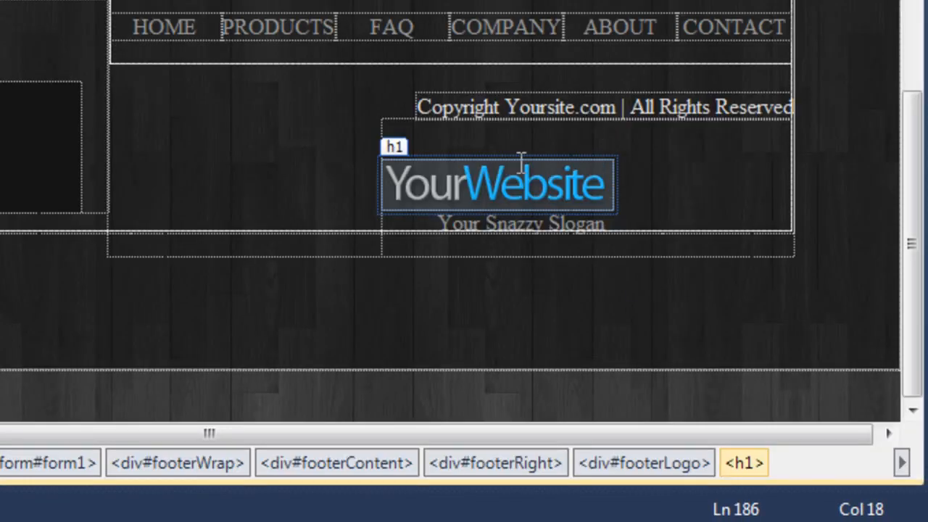
mouse_move(623, 192)
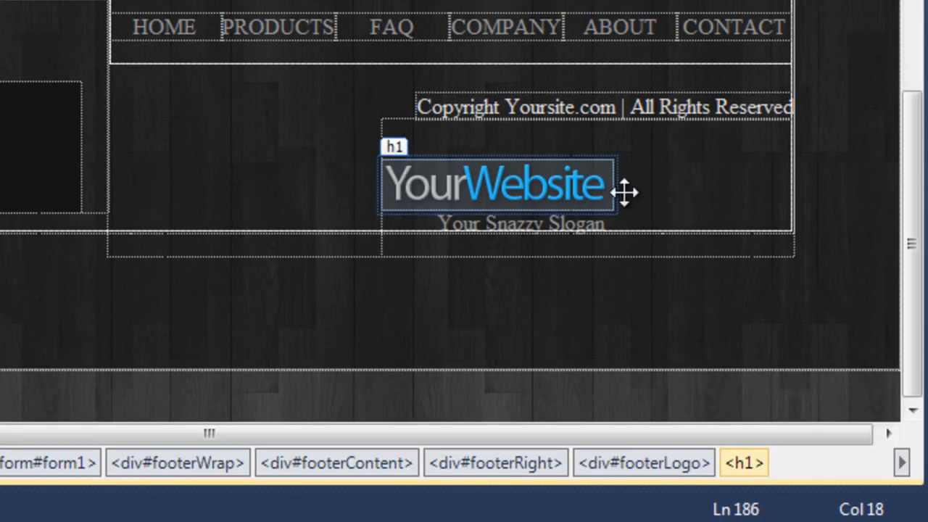
mouse_move(712, 201)
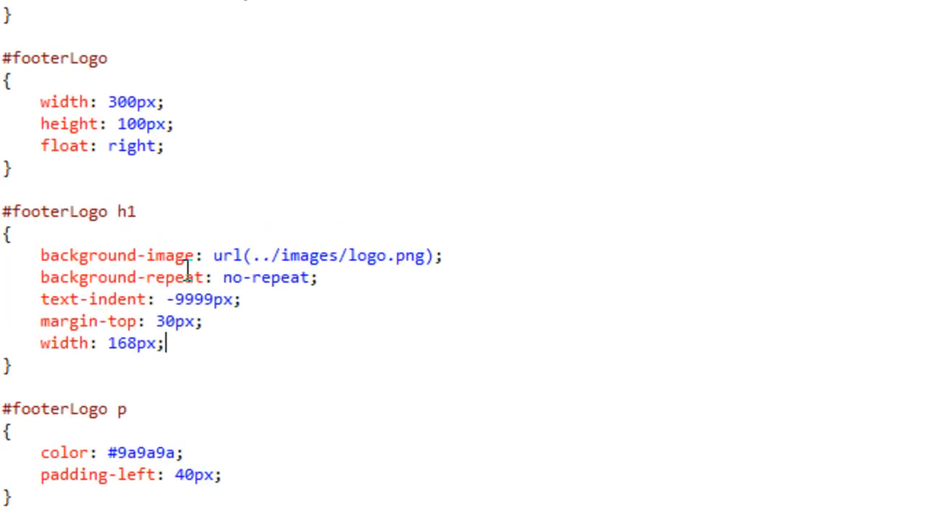
text(float:)
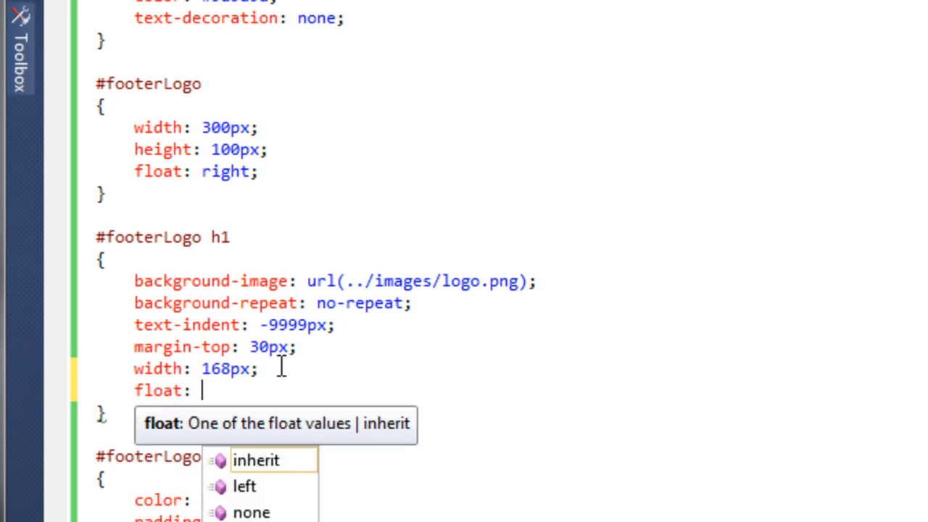
text(right;)
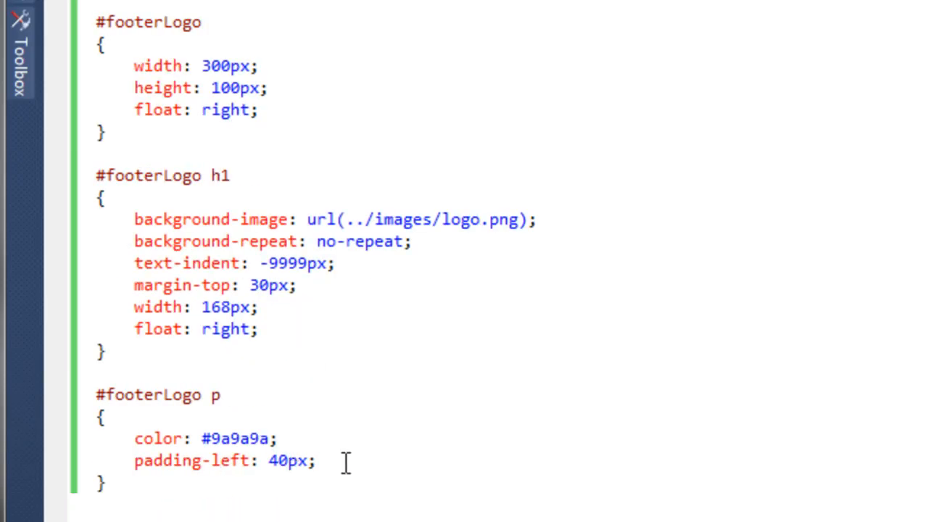
Give the #footerLogo p rule width: 100px and float: right.
text(width)
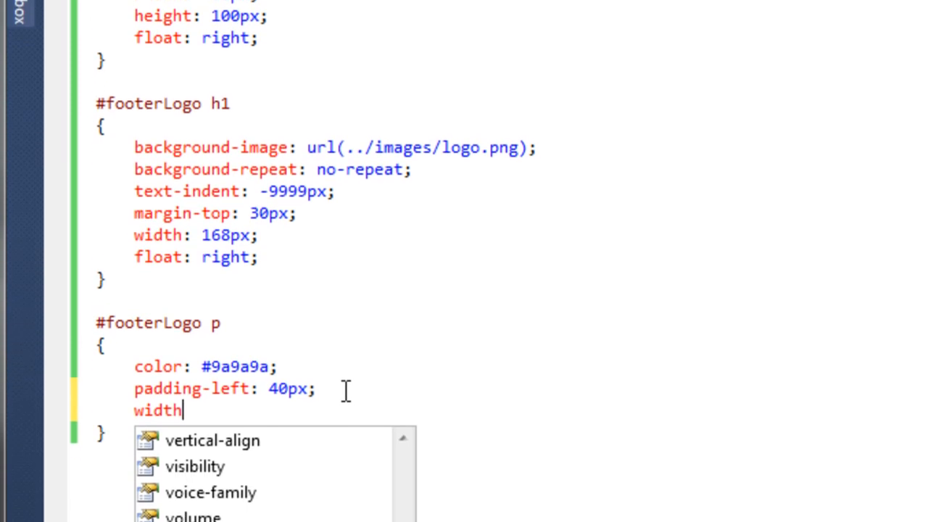
text(: 100px;)
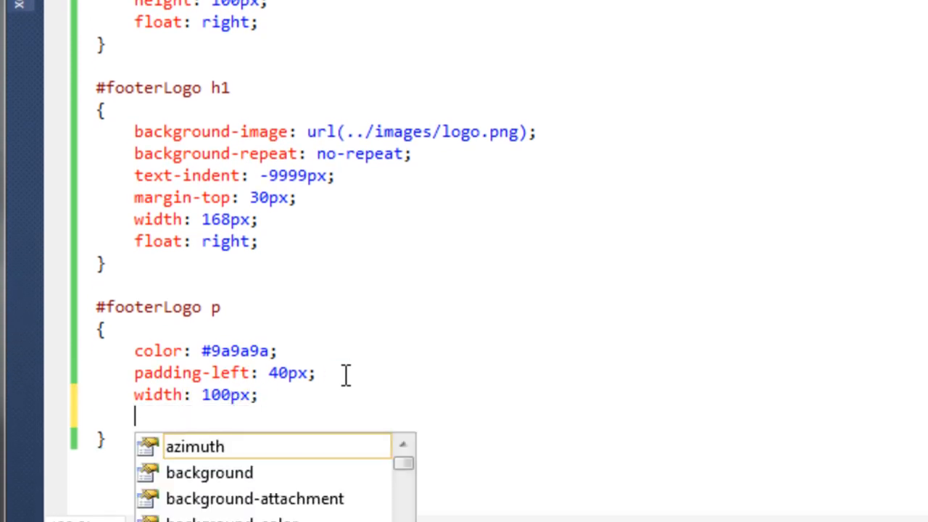
text(float)
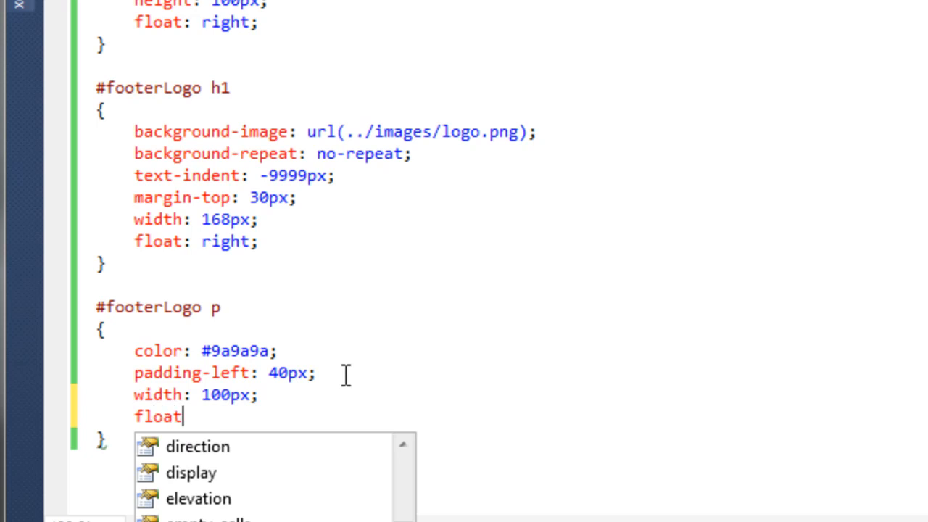
text(: right;)
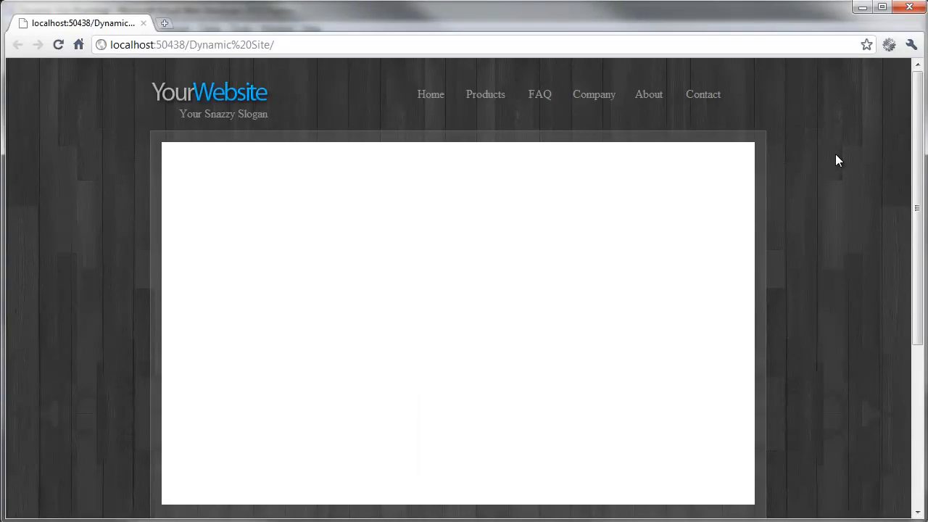
Scroll between header and footer in Chrome to check the right-floated footer logo.
scroll(down, 3)
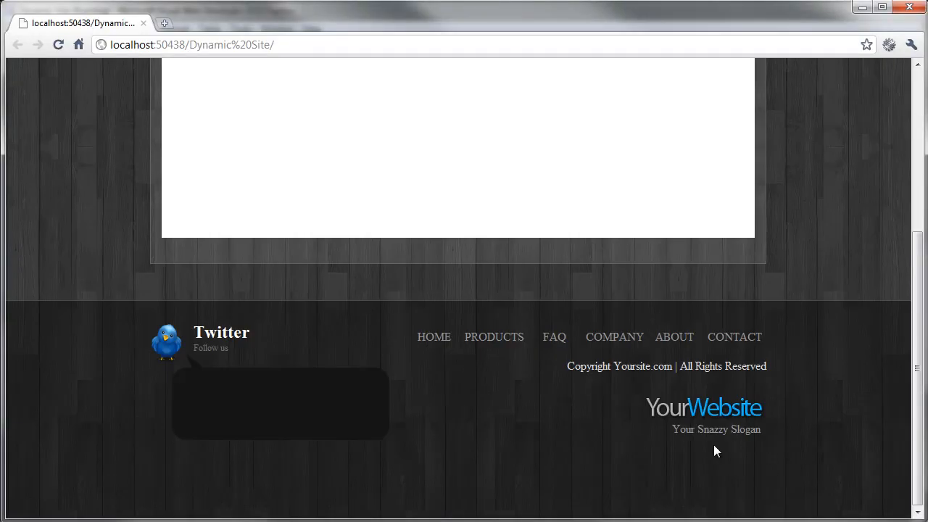
mouse_move(728, 416)
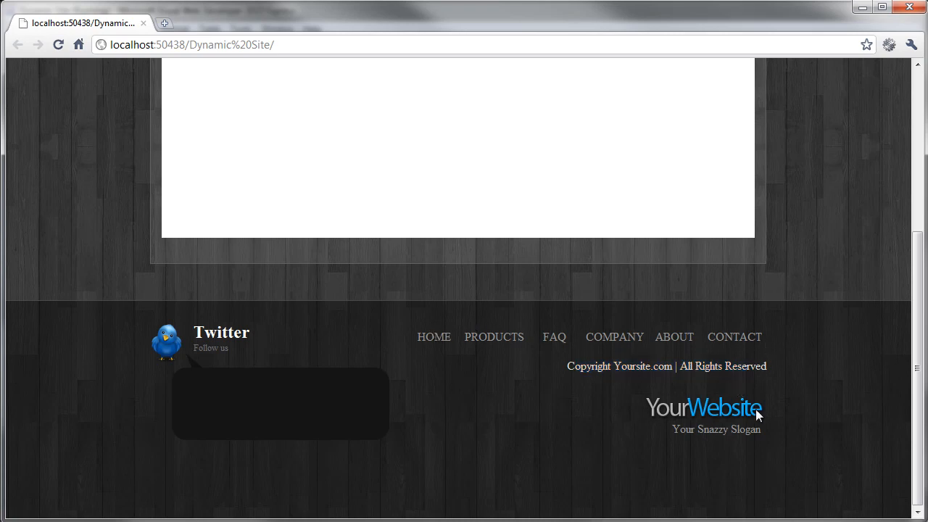
scroll(up, 3)
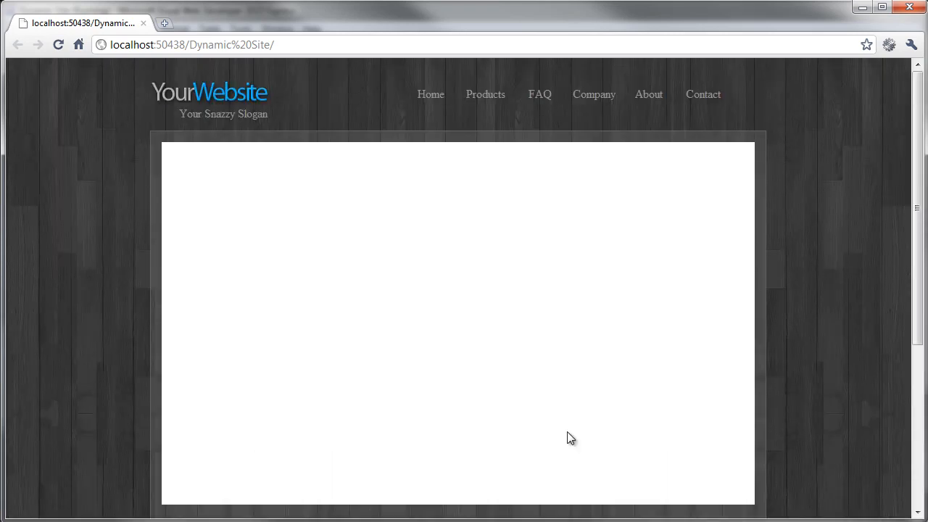
scroll(down, 3)
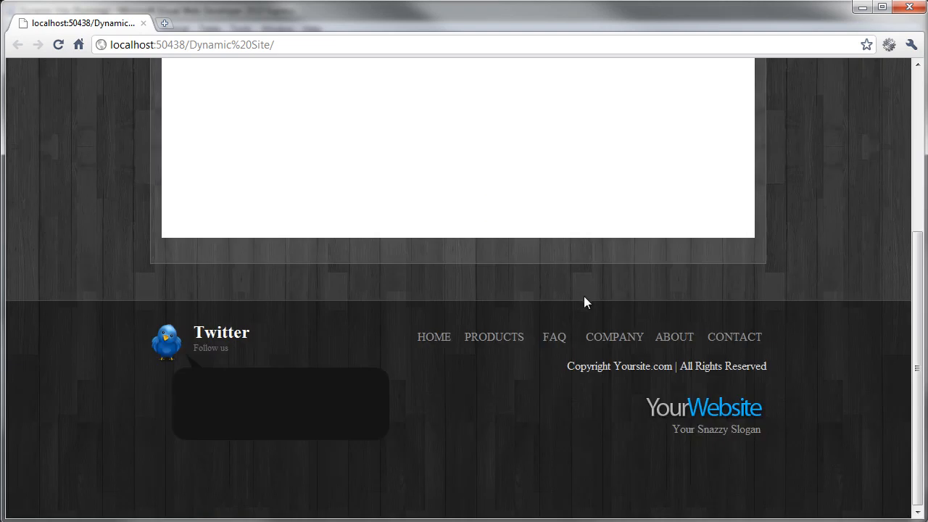
mouse_move(525, 415)
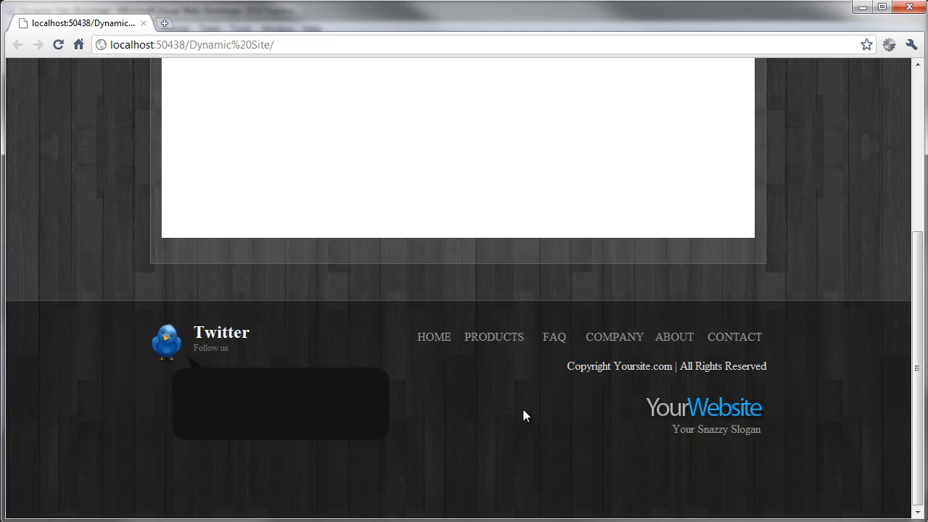
scroll(up, 3)
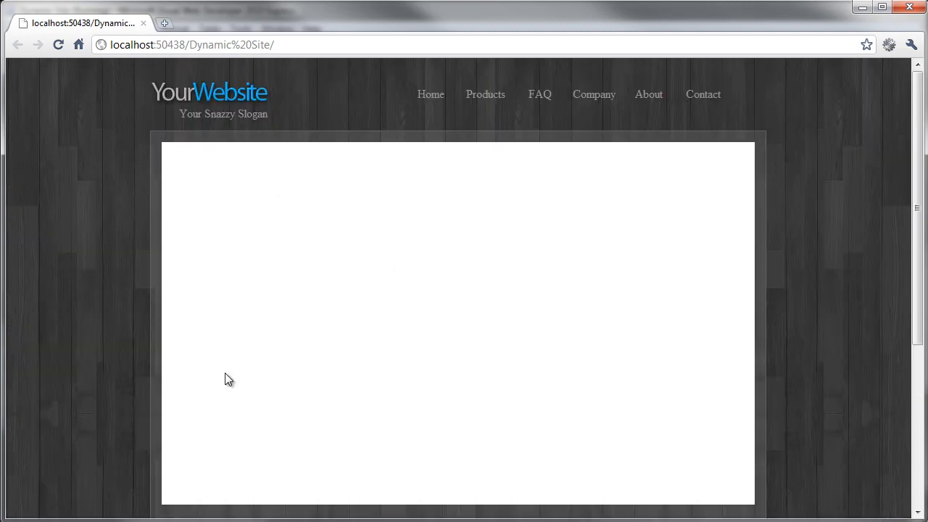
scroll(down, 3)
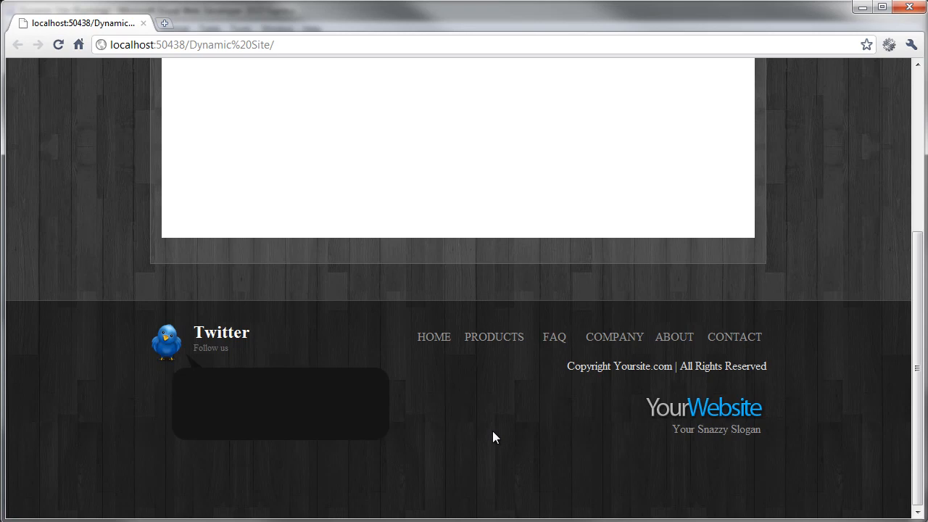
mouse_move(200, 392)
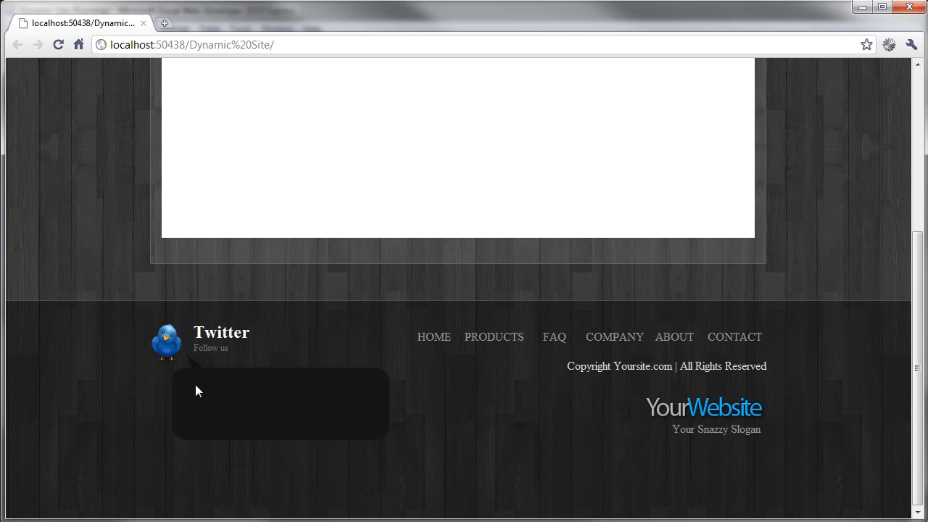
mouse_move(216, 389)
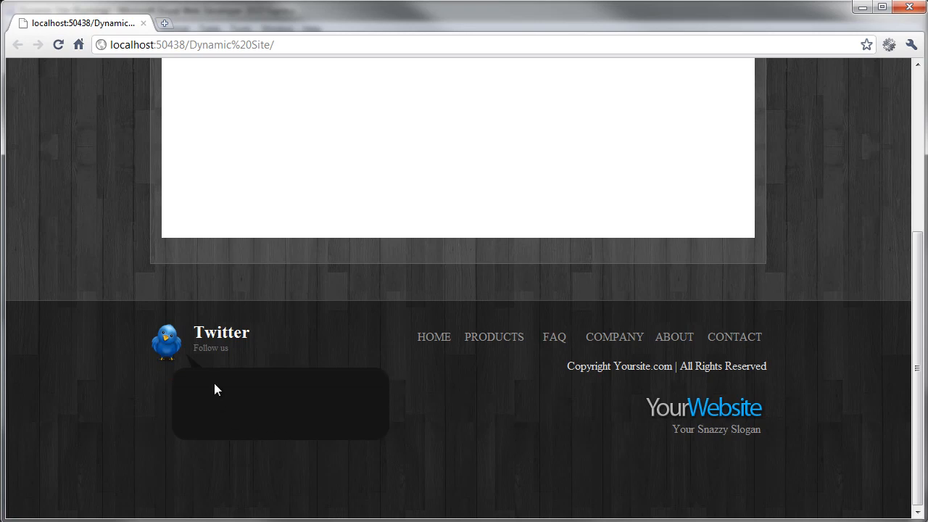
mouse_move(213, 440)
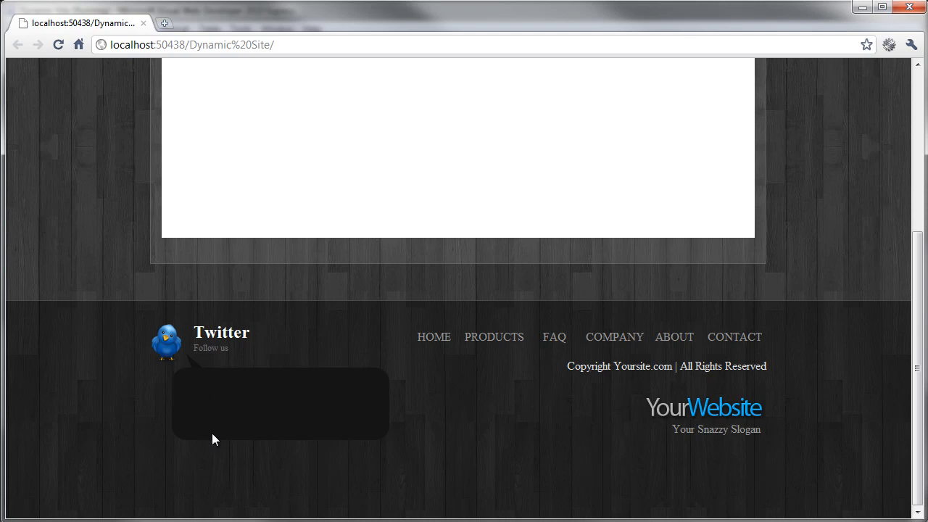
mouse_move(213, 440)
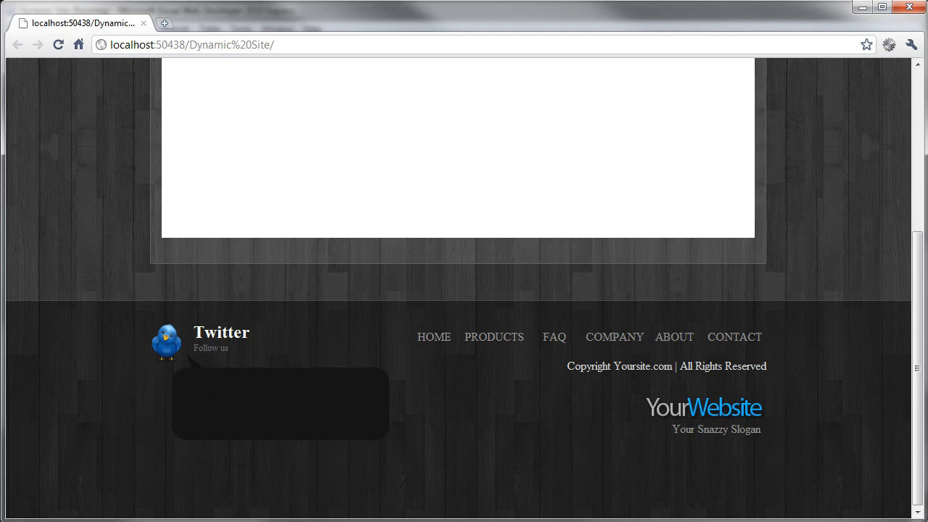
scroll(up, 3)
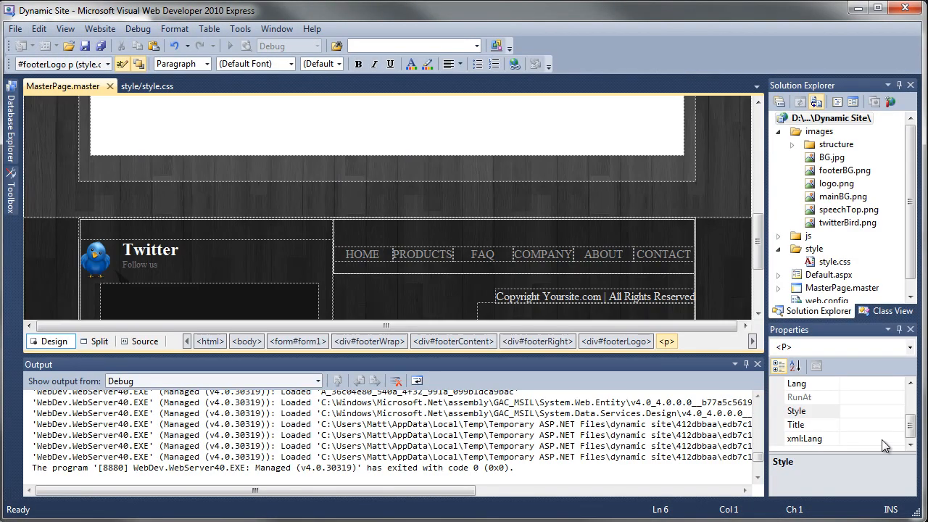
Bring up style.css and scroll to the #mainContentBorder rule's 550px height.
click(757, 364)
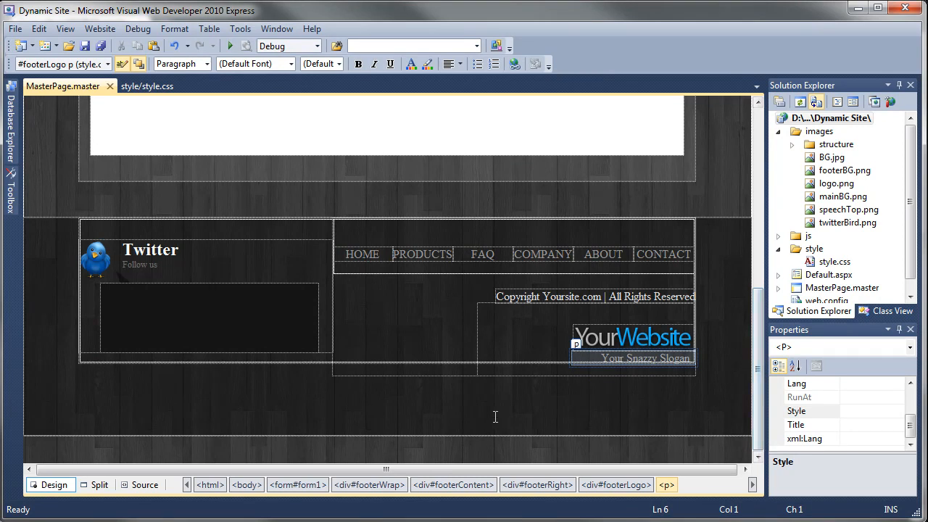
scroll(up, 3)
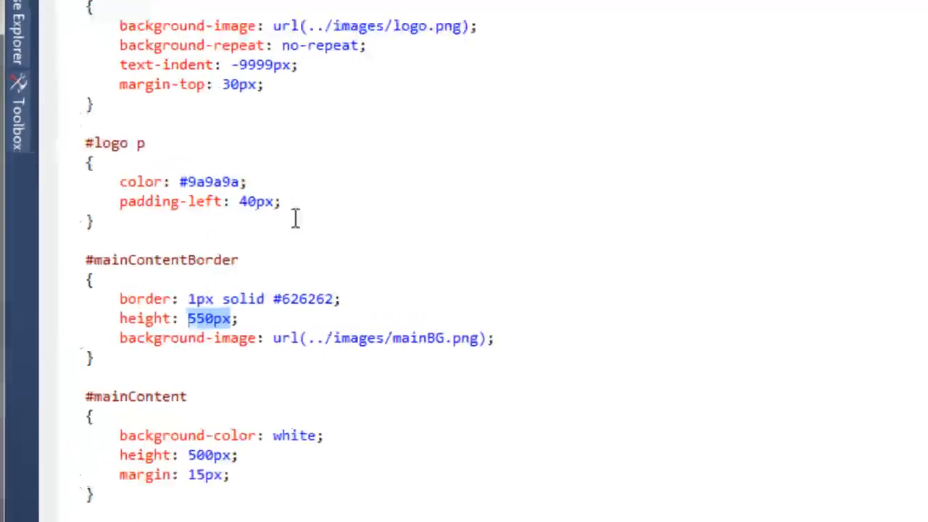
Change the #mainContentBorder height from 550px to auto, then return to MasterPage.master.
scroll(up, 3)
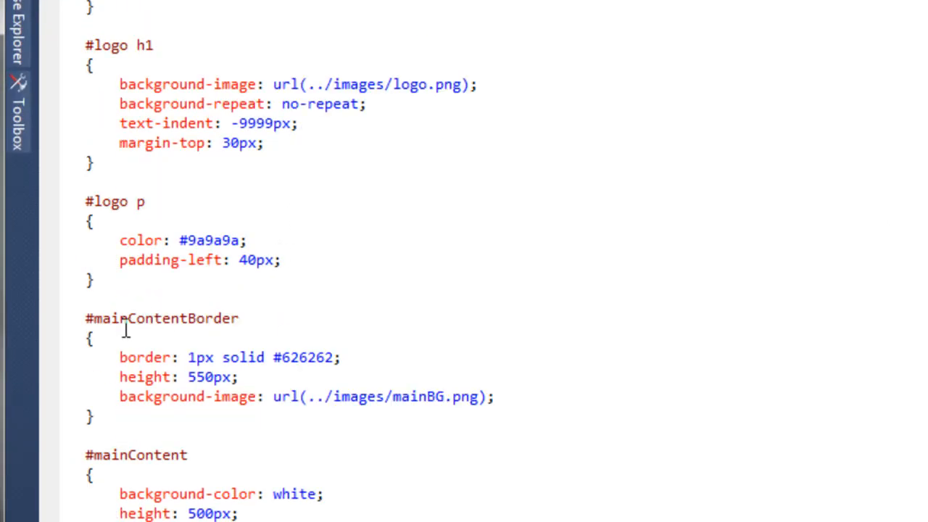
mouse_move(169, 377)
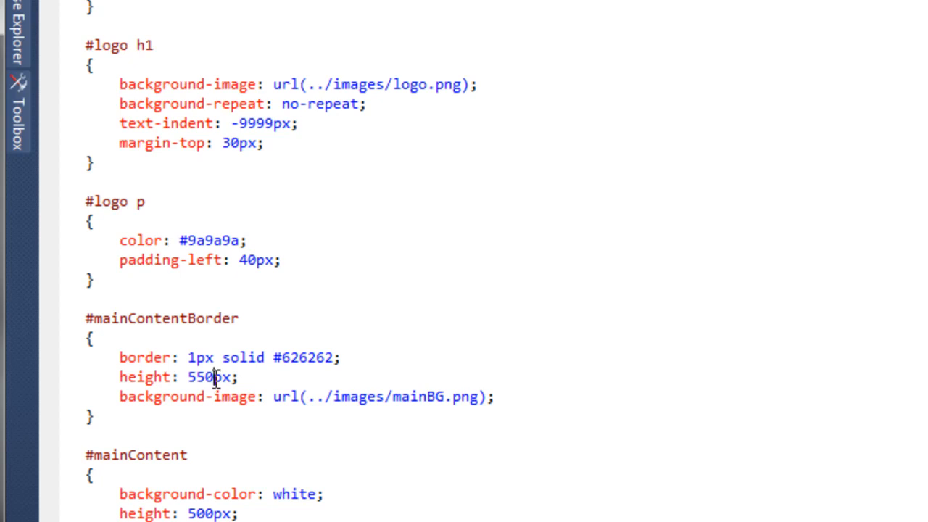
double_click(202, 376)
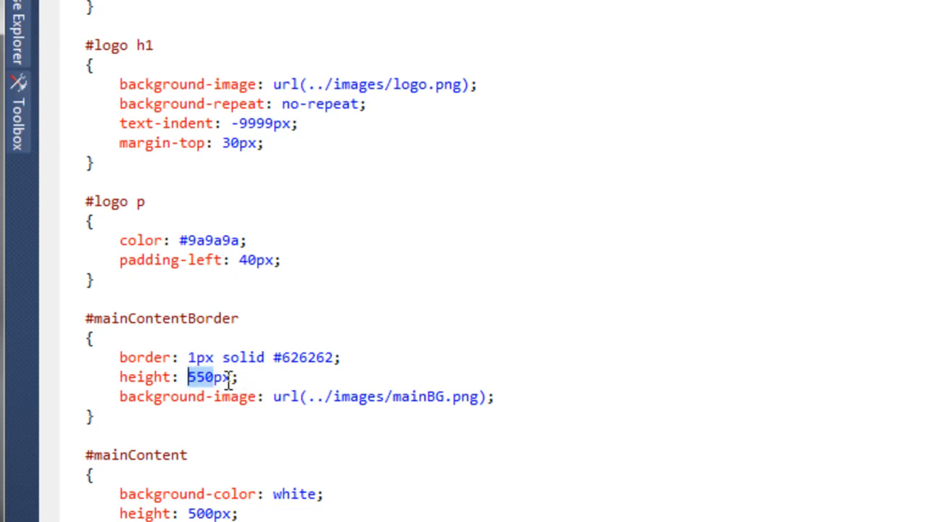
text(au)
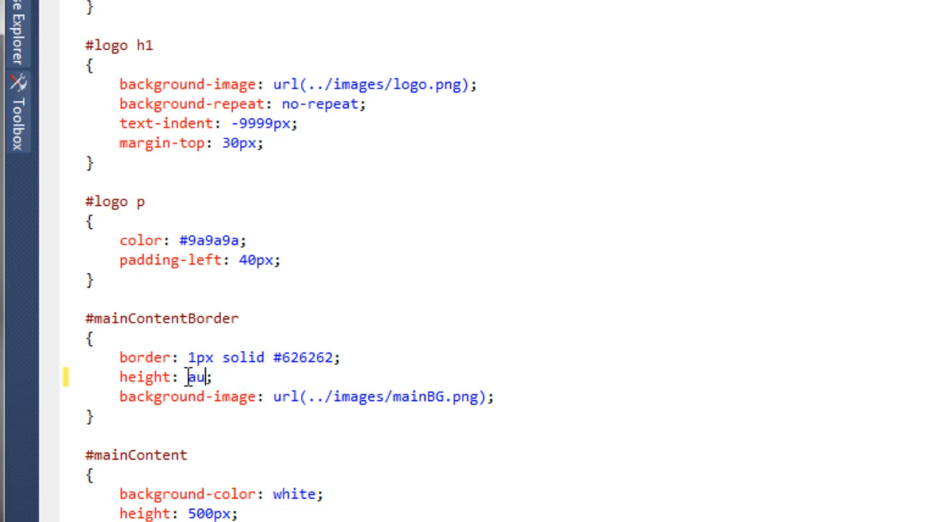
text(to)
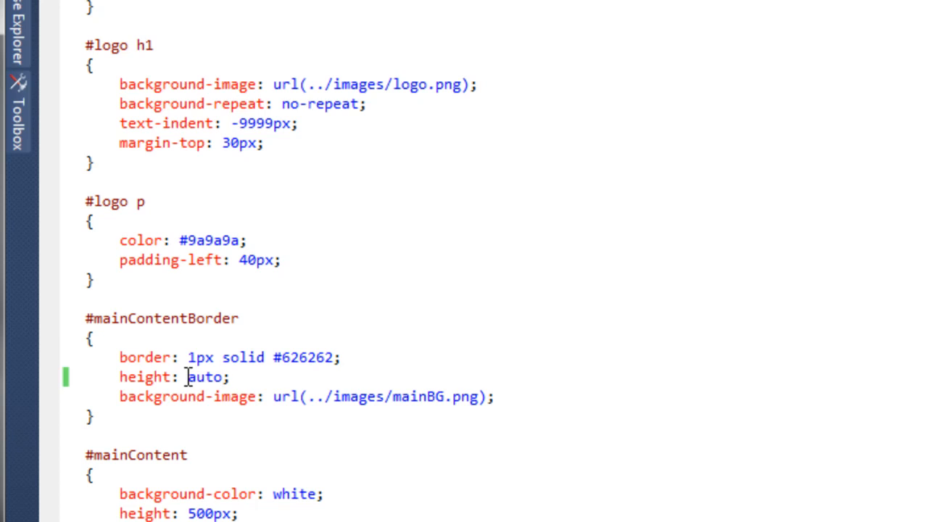
mouse_move(478, 306)
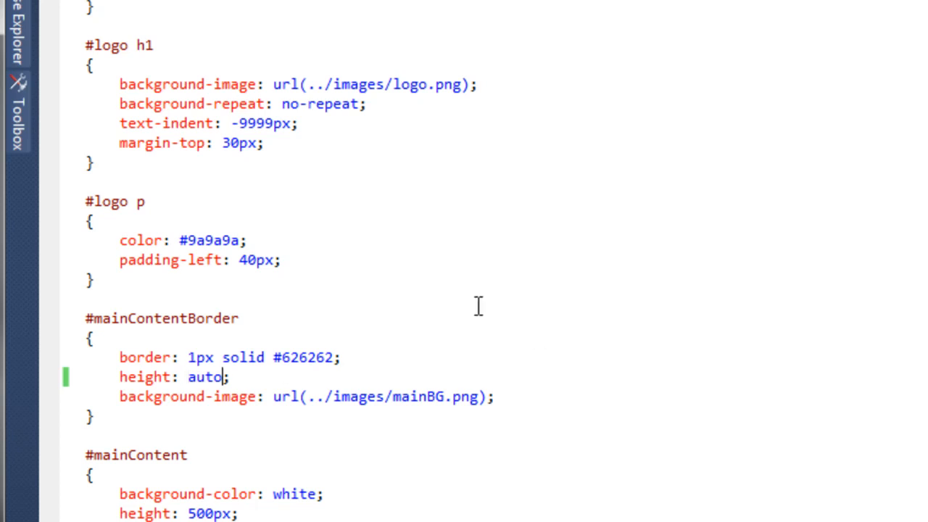
click(40, 99)
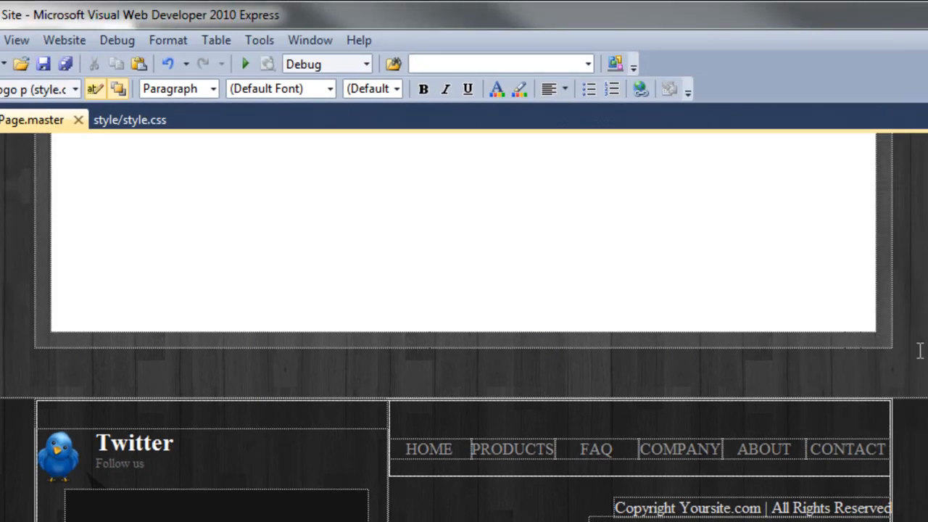
mouse_move(627, 375)
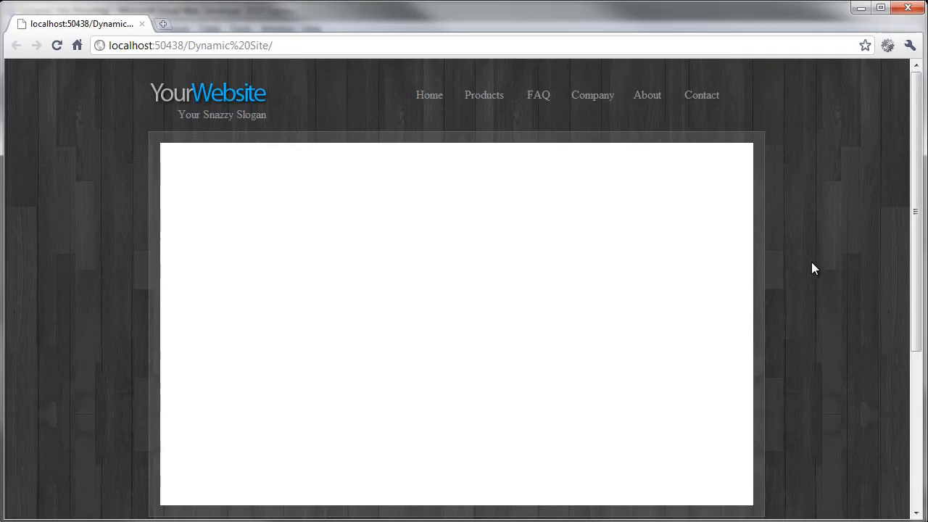
Scroll the Chrome preview to check the content border and right-floated footer logo.
scroll(down, 3)
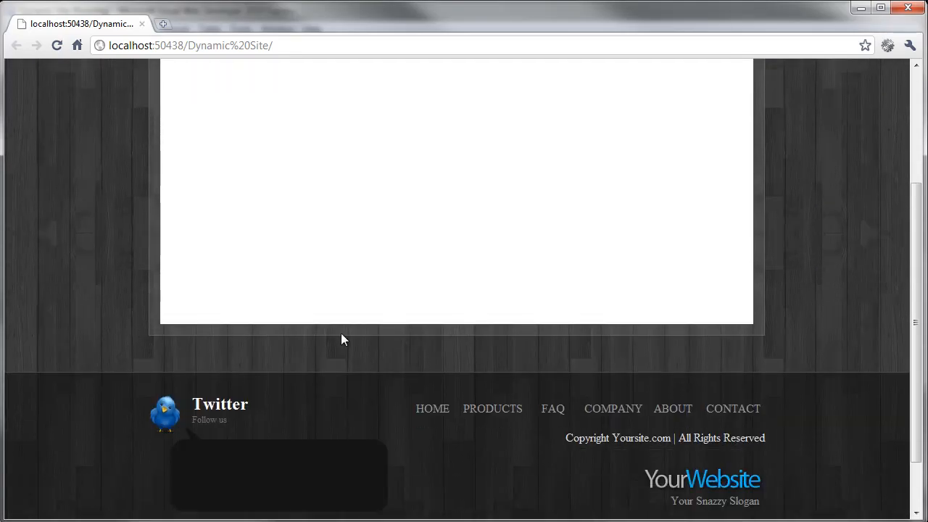
scroll(up, 3)
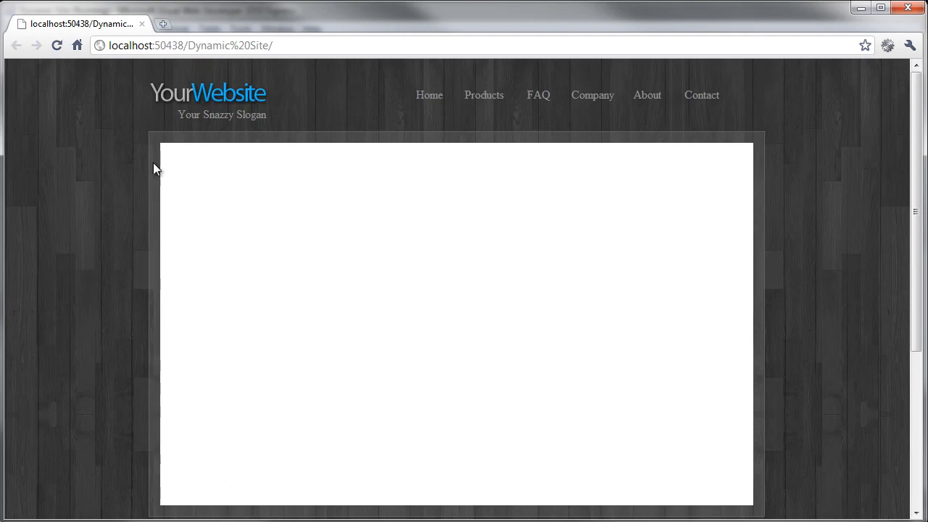
scroll(down, 3)
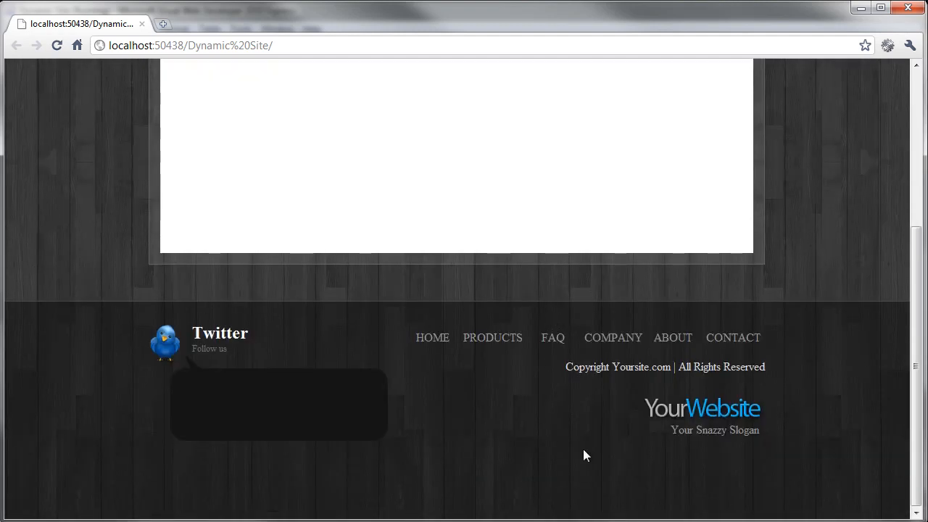
mouse_move(115, 318)
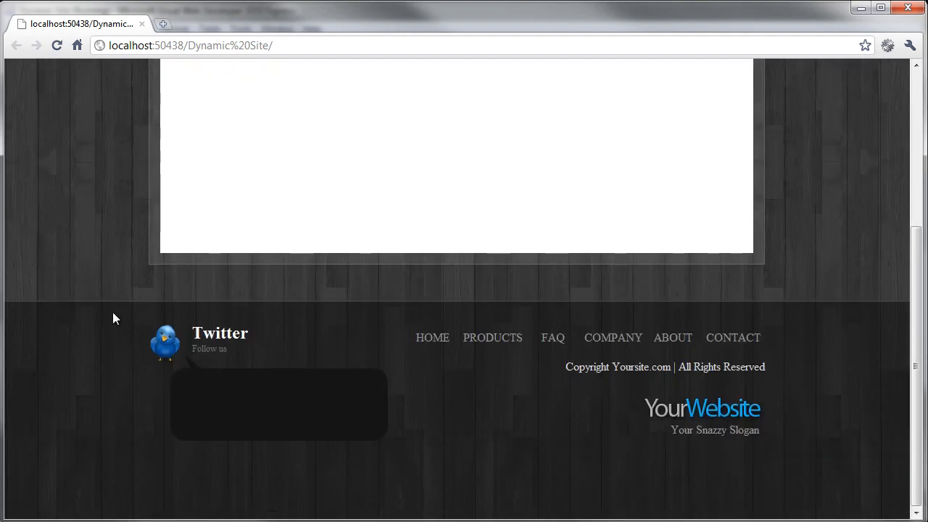
mouse_move(538, 474)
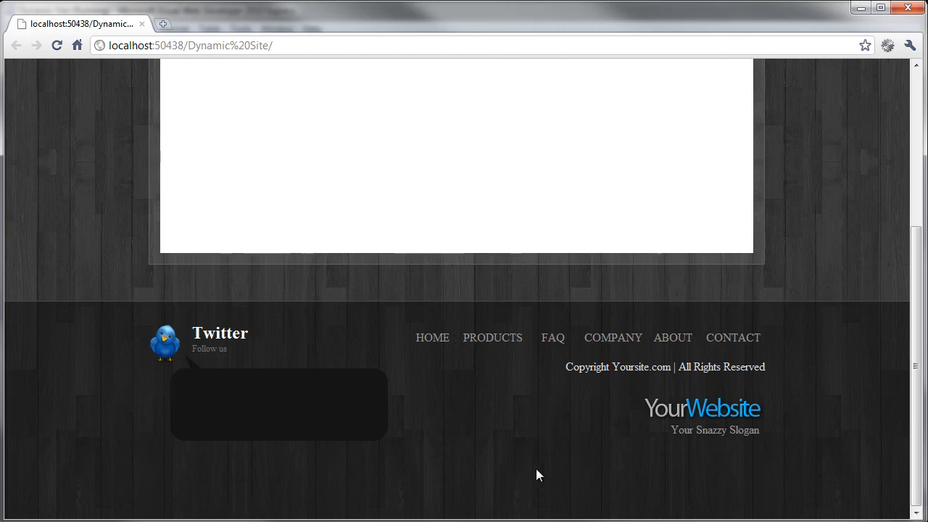
scroll(up, 3)
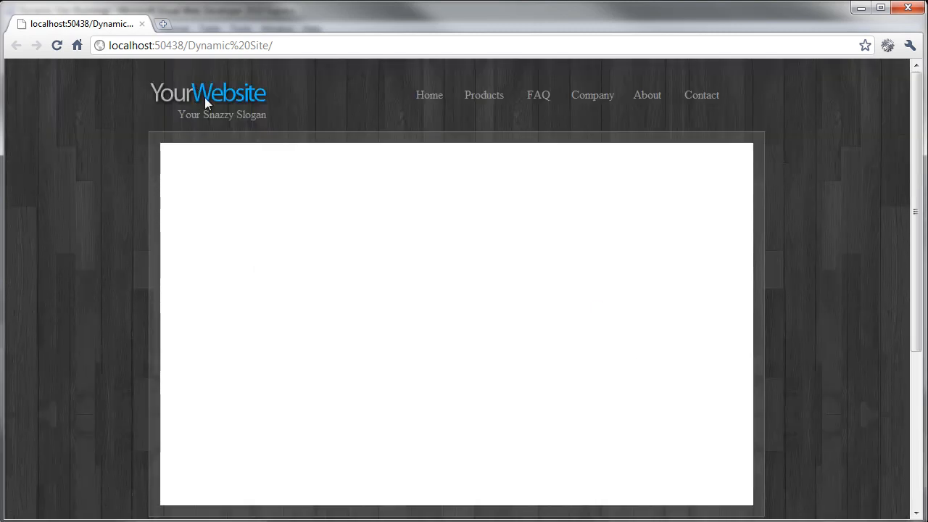
mouse_move(472, 212)
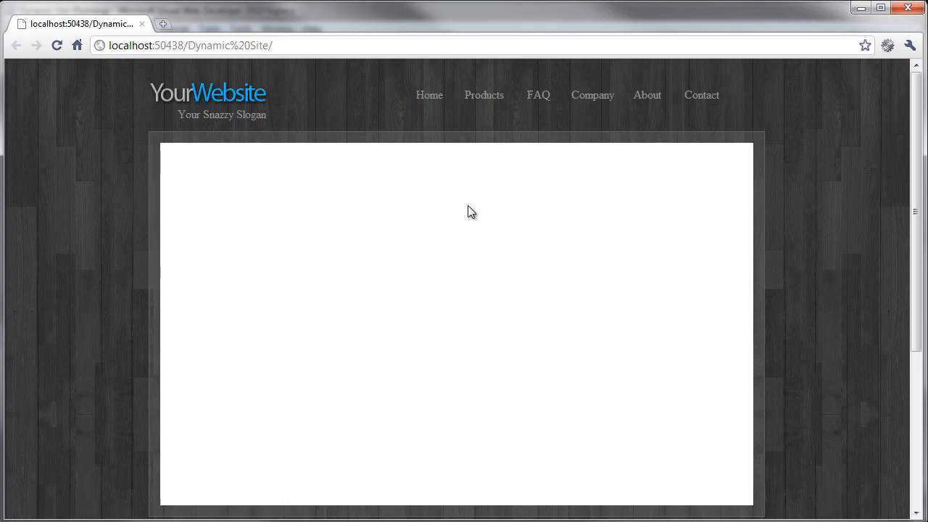
mouse_move(340, 396)
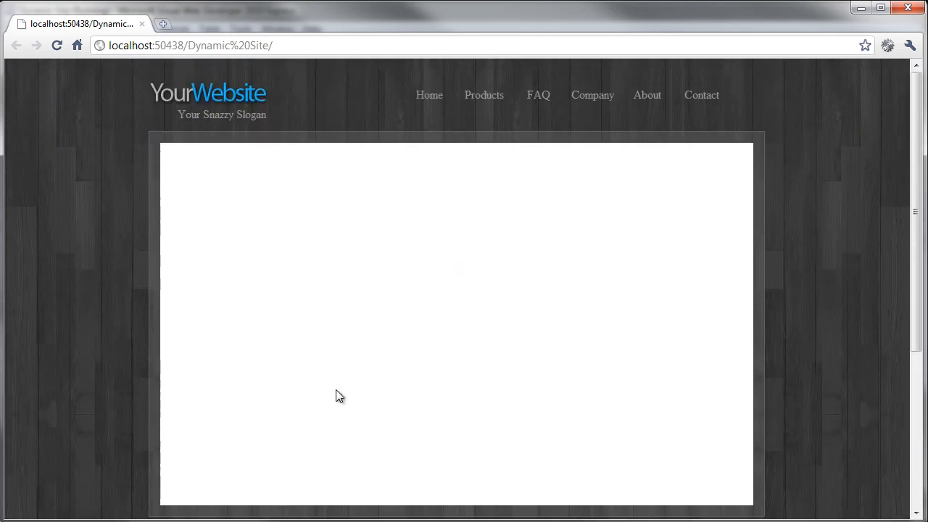
mouse_move(564, 153)
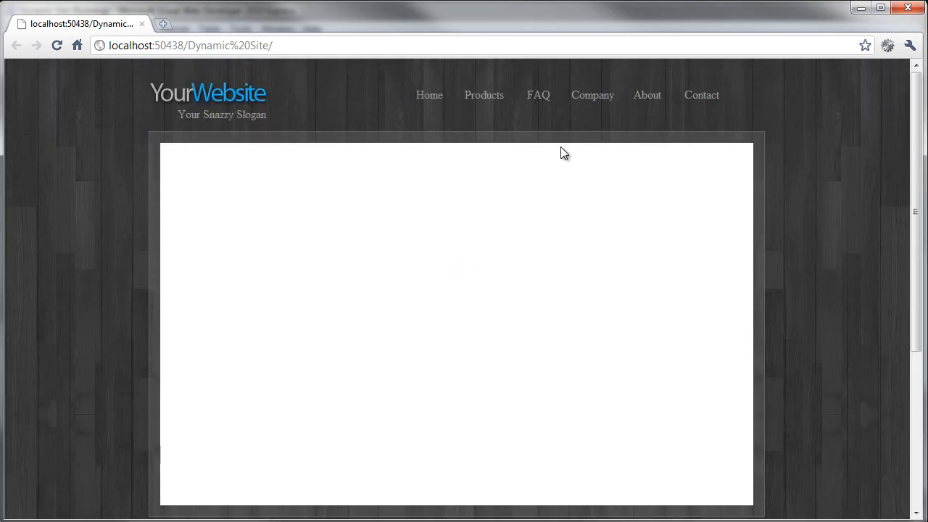
mouse_move(666, 262)
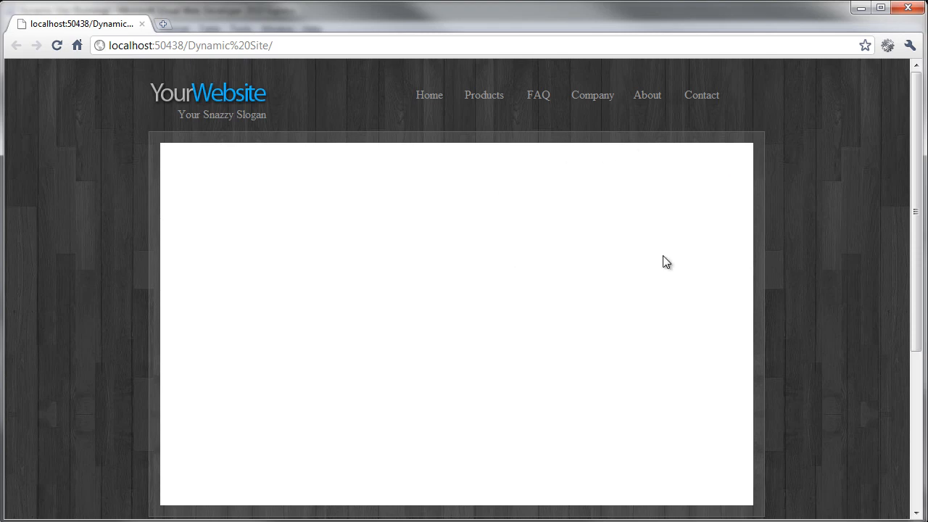
mouse_move(601, 274)
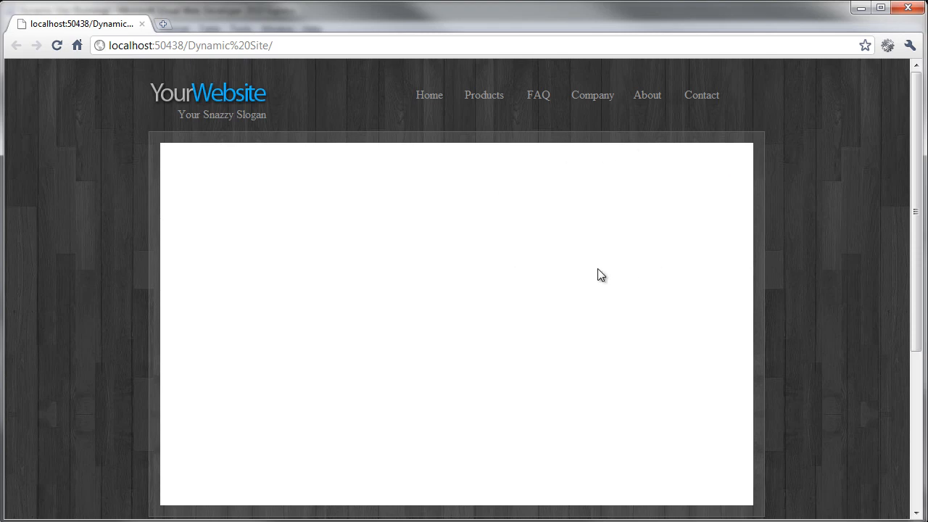